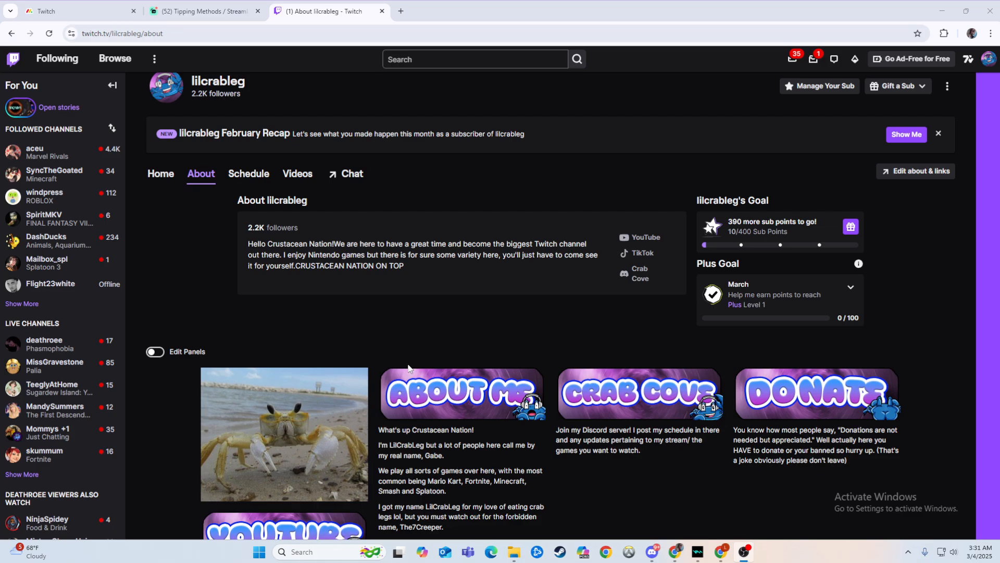
mouse_move(325, 319)
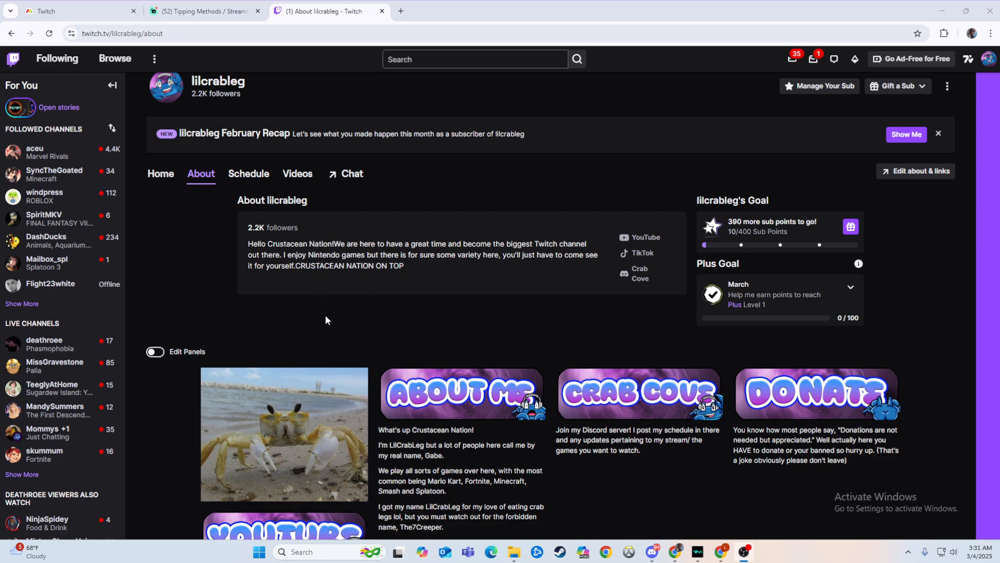
- Enable panel editing and add a new text/image panel titled 'Donation'
scroll("down", 3)
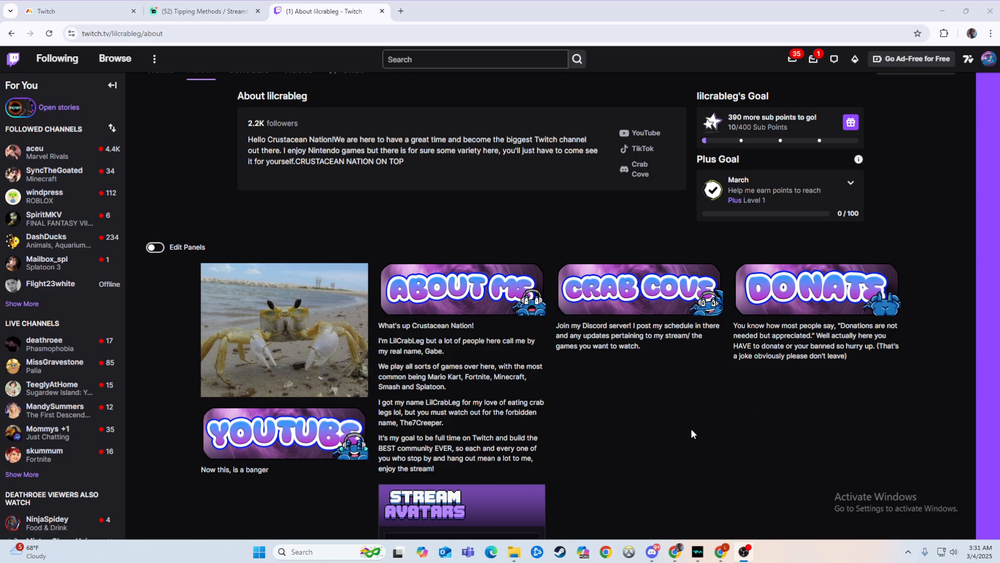
mouse_move(601, 421)
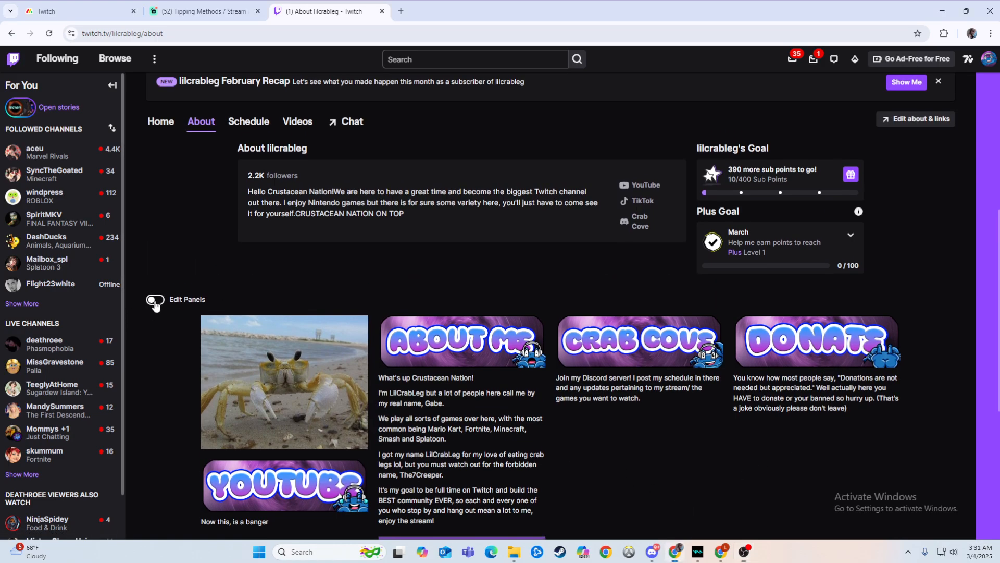
left_click(154, 299)
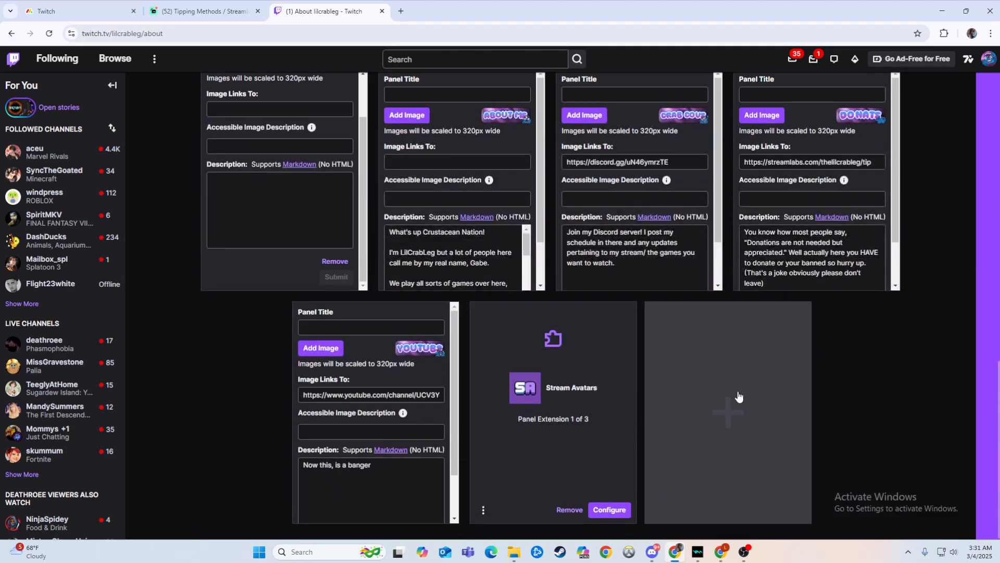
left_click(728, 411)
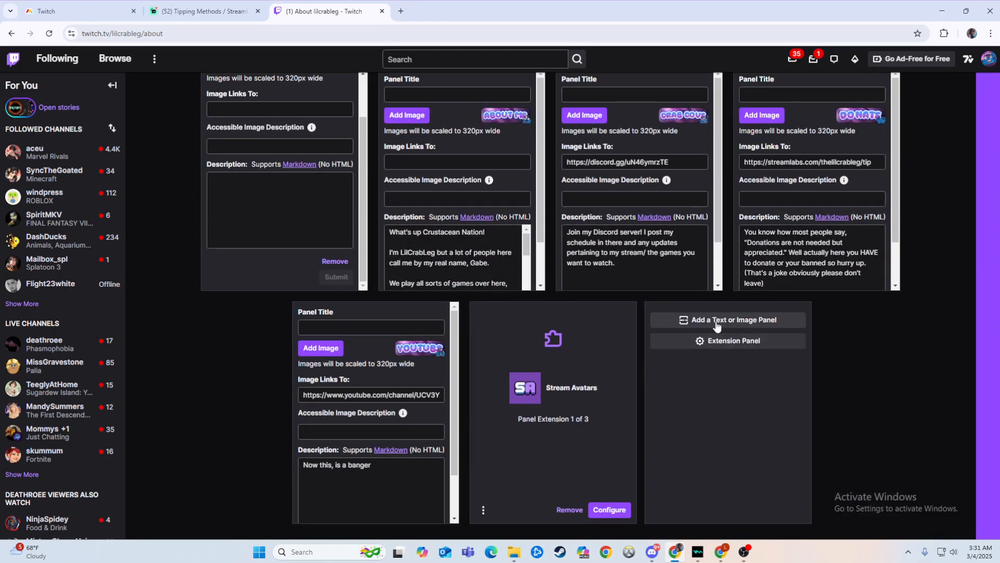
left_click(727, 319)
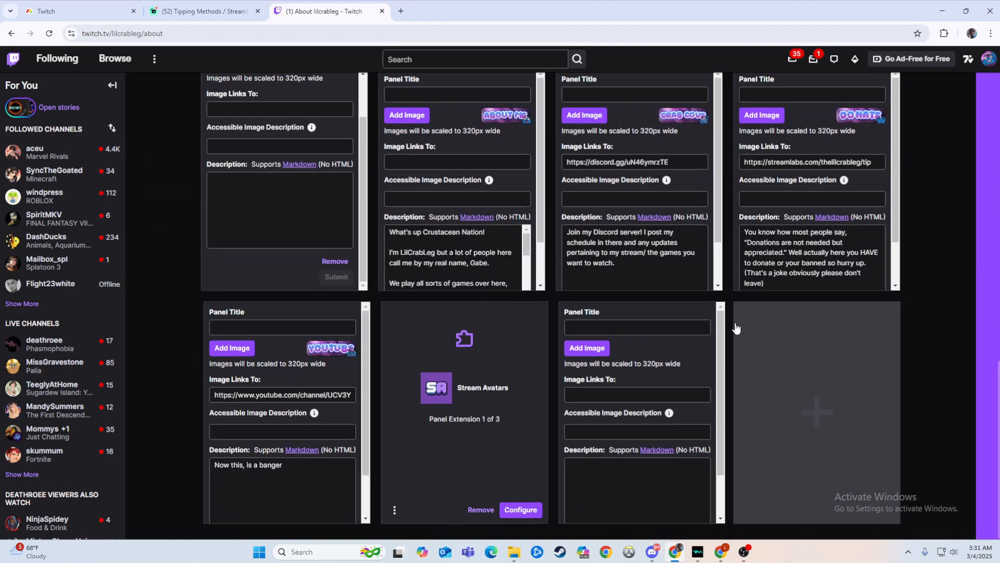
left_click(637, 327)
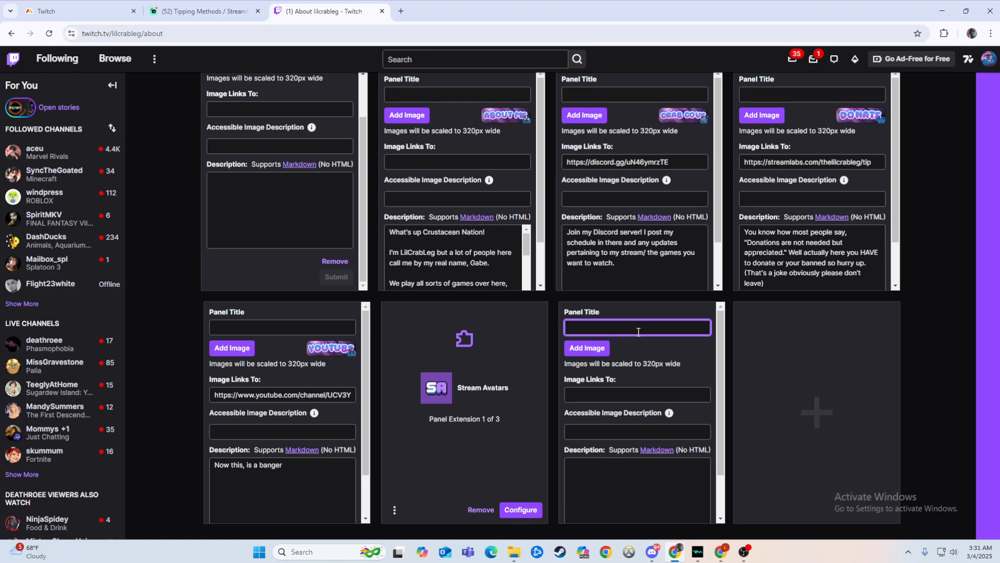
type("Donation")
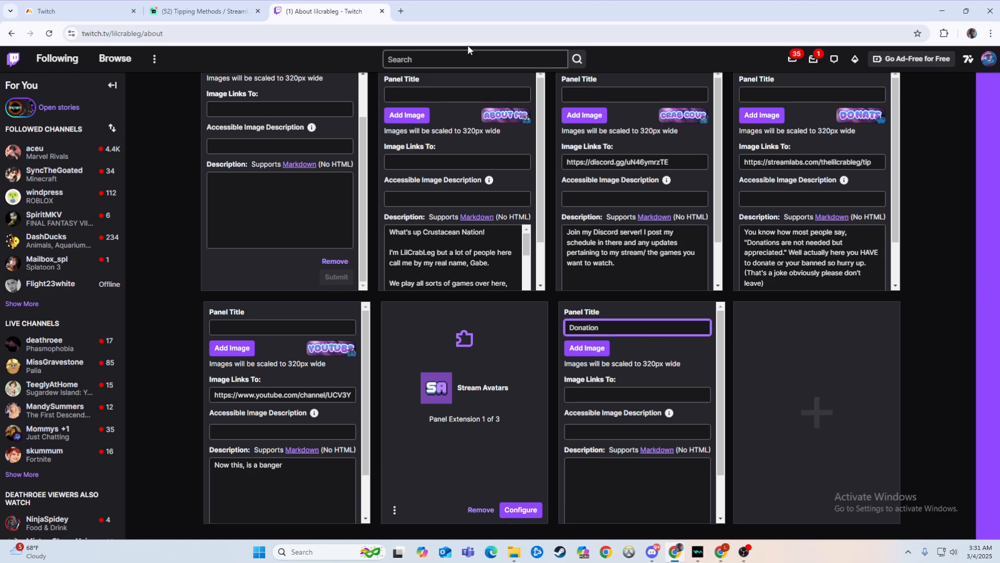
left_click(204, 11)
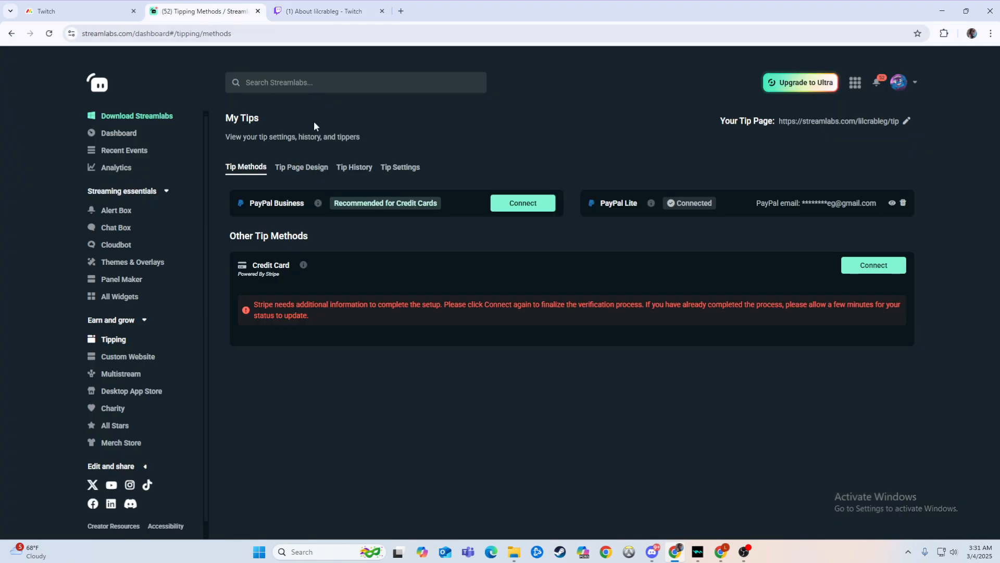
mouse_move(630, 62)
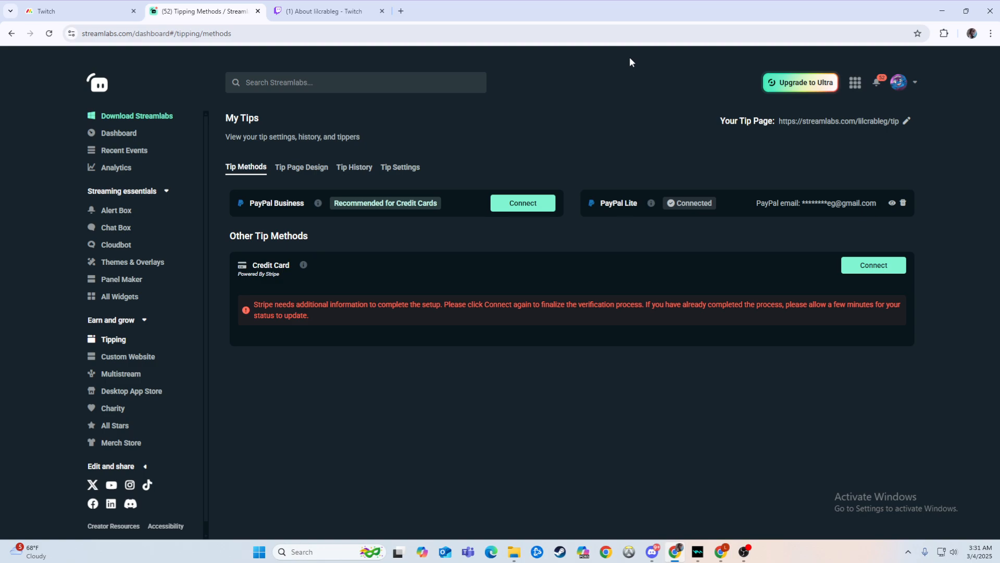
mouse_move(645, 106)
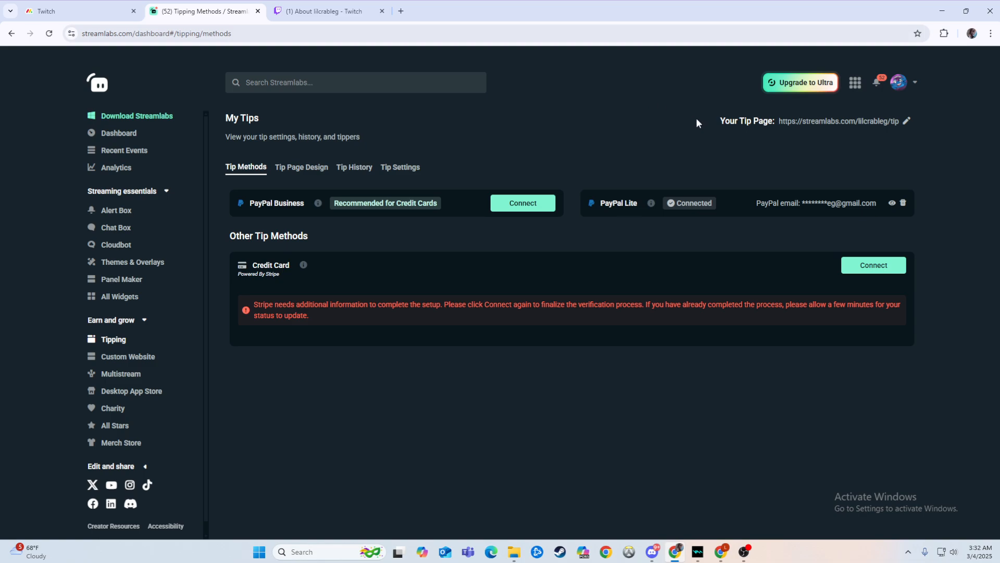
mouse_move(503, 140)
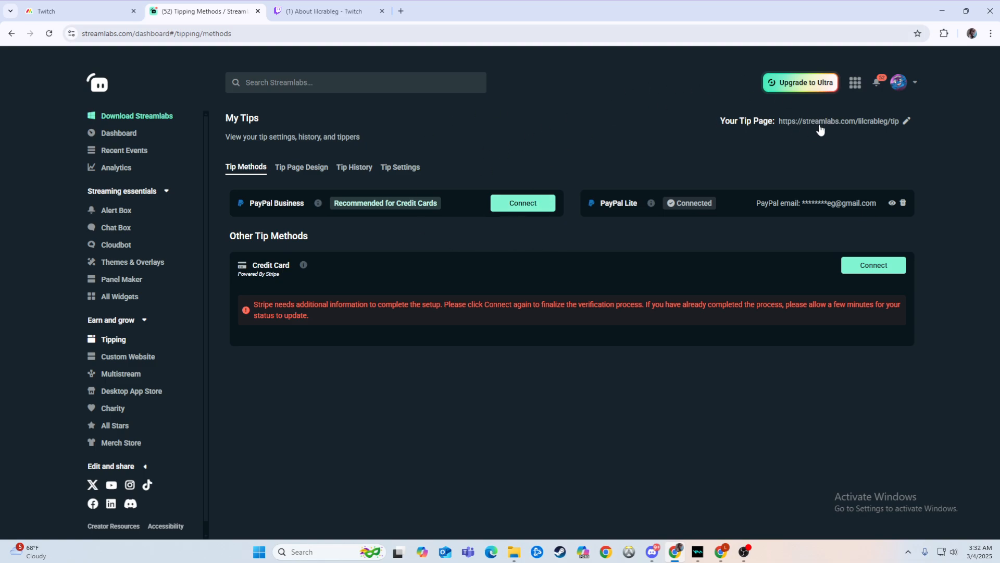
left_click(328, 11)
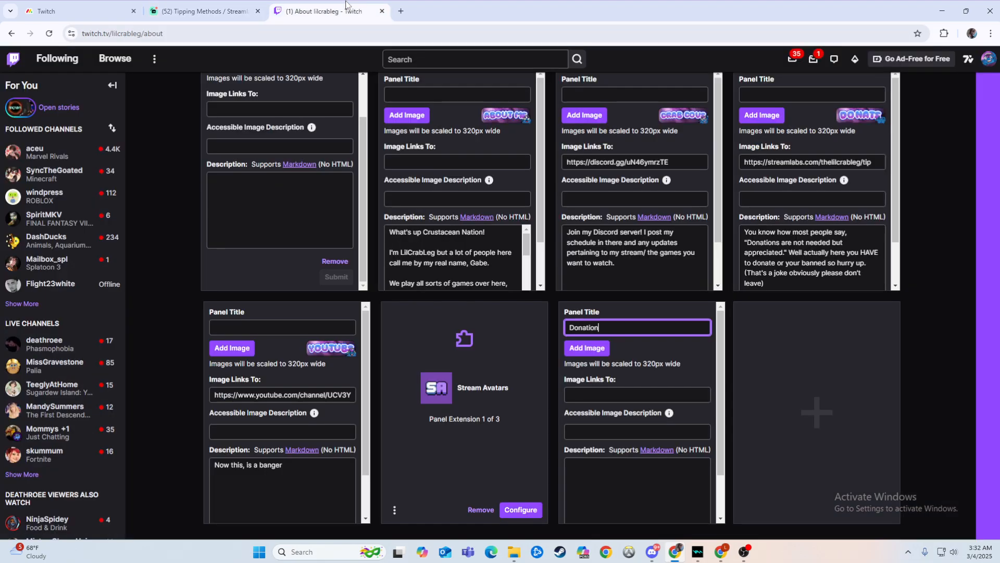
left_click(637, 394)
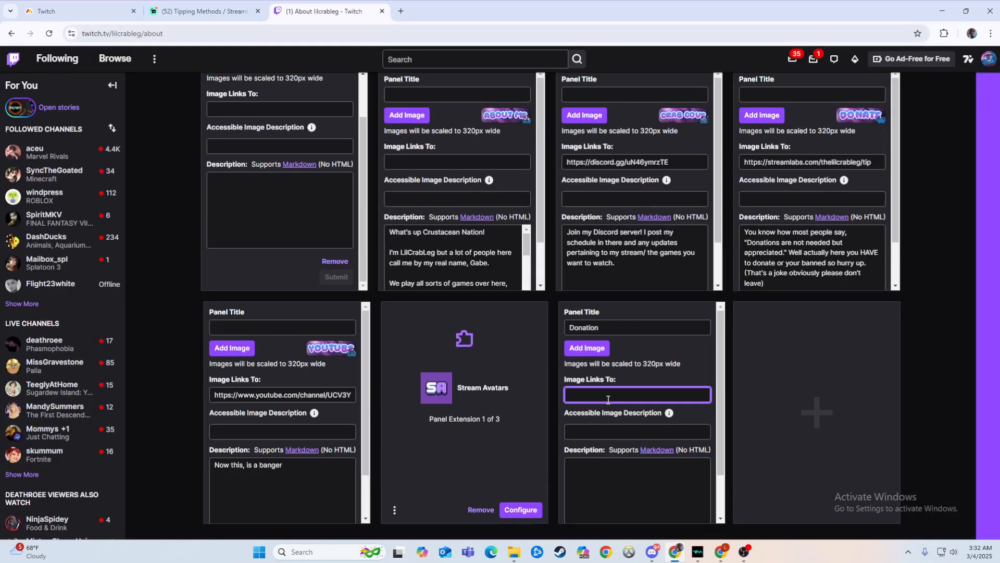
type("https://streamlabs.com/lilcrableg/tip")
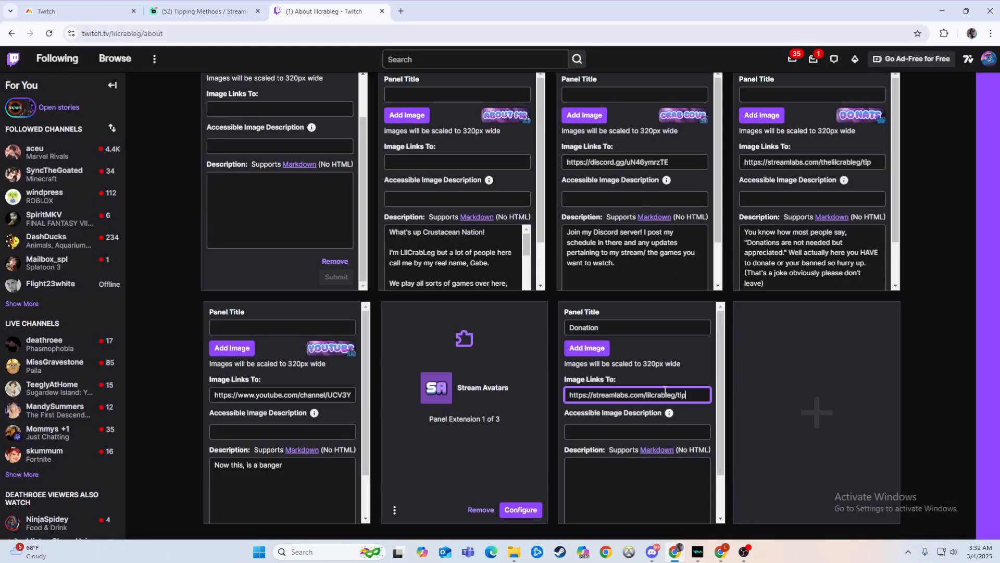